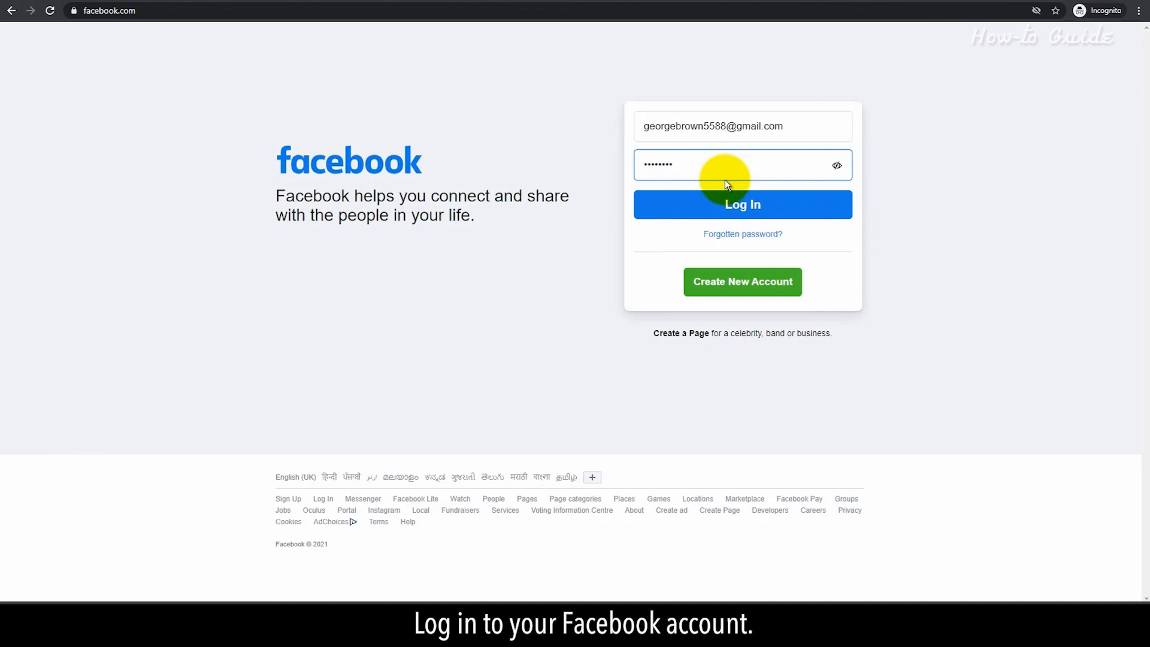
# Step: Sign in, open the TechUpdates Page from Pages, and go to its Publishing Tools
pyautogui.click(741, 203)
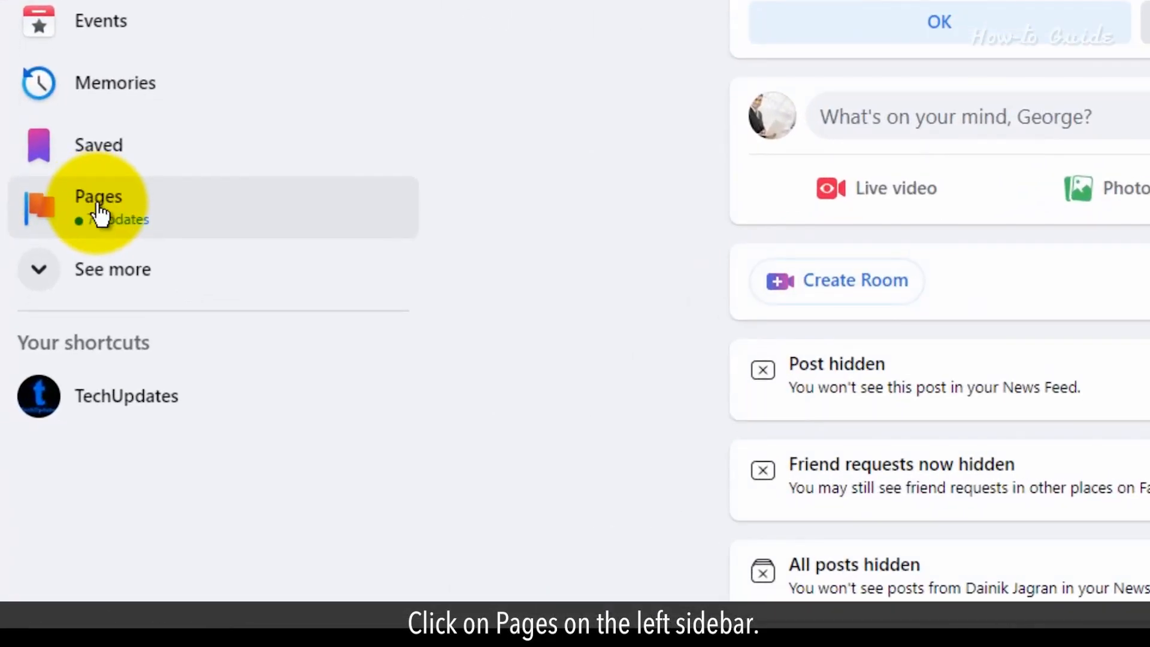
pyautogui.click(98, 205)
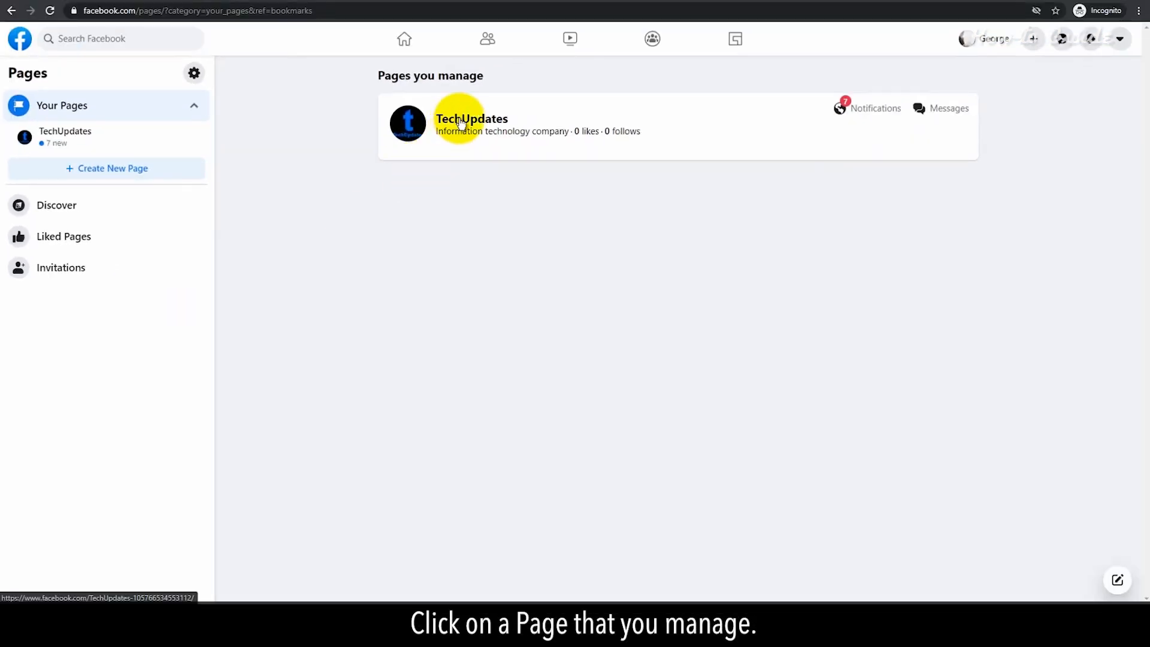
pyautogui.click(470, 119)
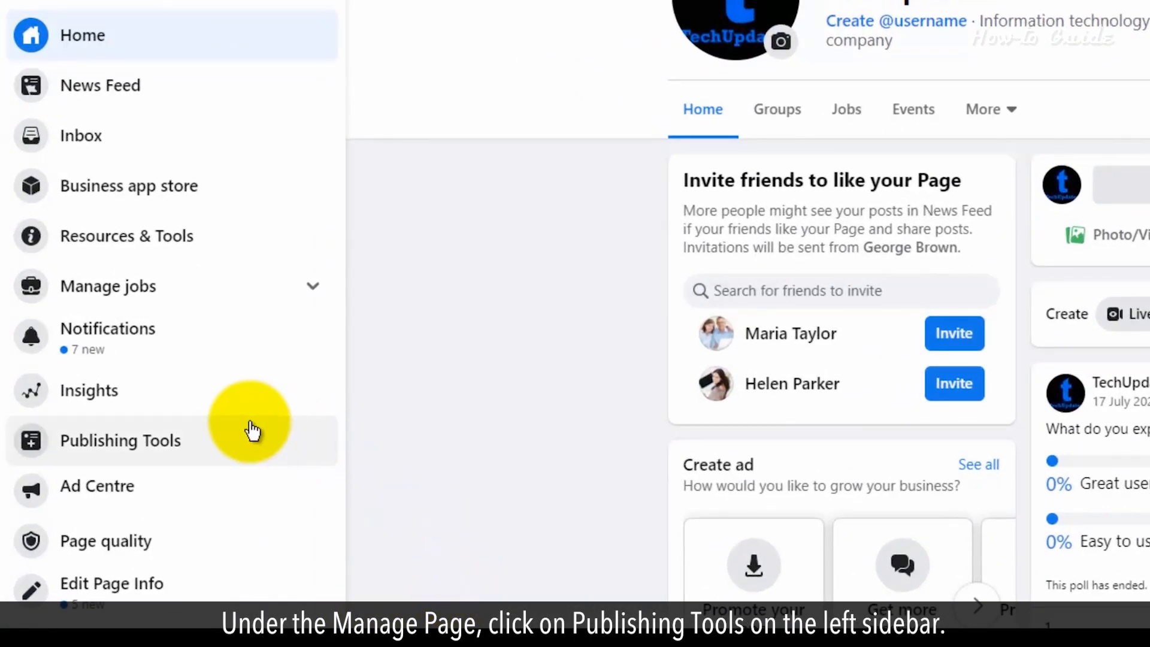
pyautogui.click(120, 439)
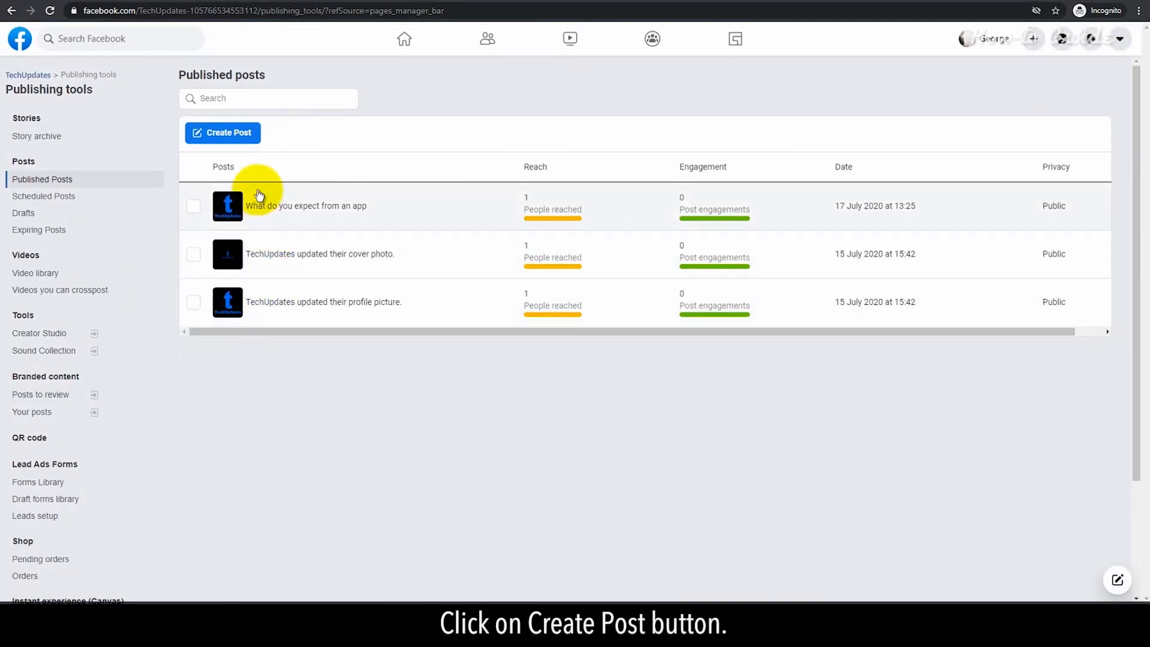
# Step: Start a blank new post for the TechUpdates Page via Create Post
pyautogui.click(223, 133)
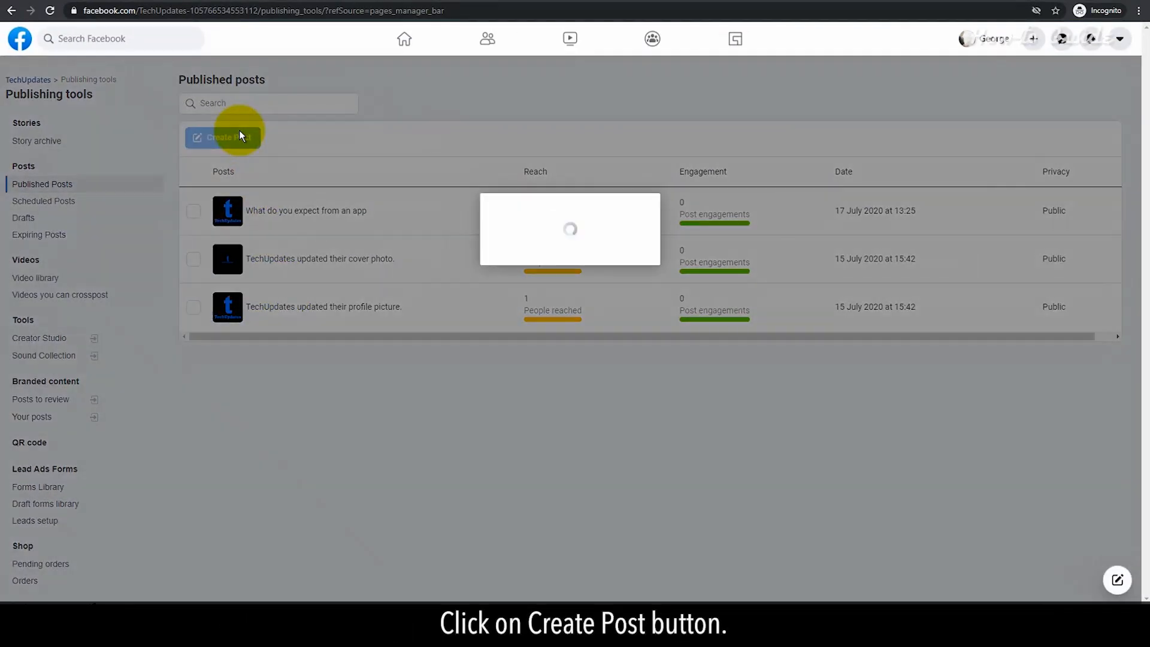
pyautogui.click(223, 136)
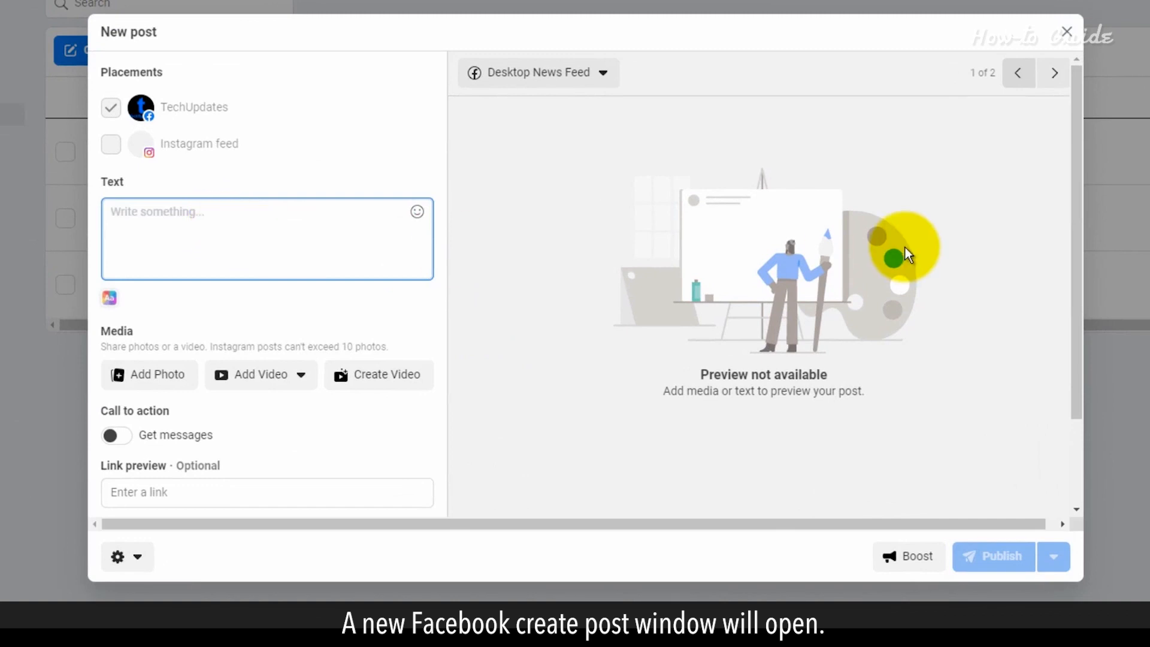
pyautogui.scroll(-3)
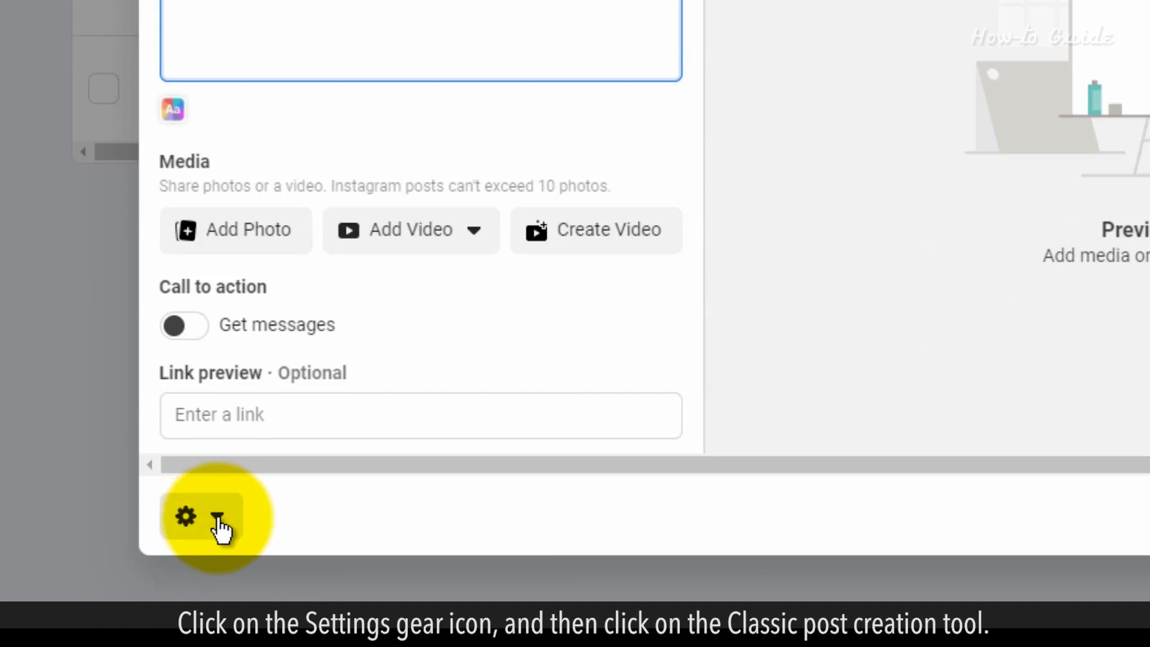
# Step: Switch to the classic post creation tool and turn the post into a poll
pyautogui.click(198, 515)
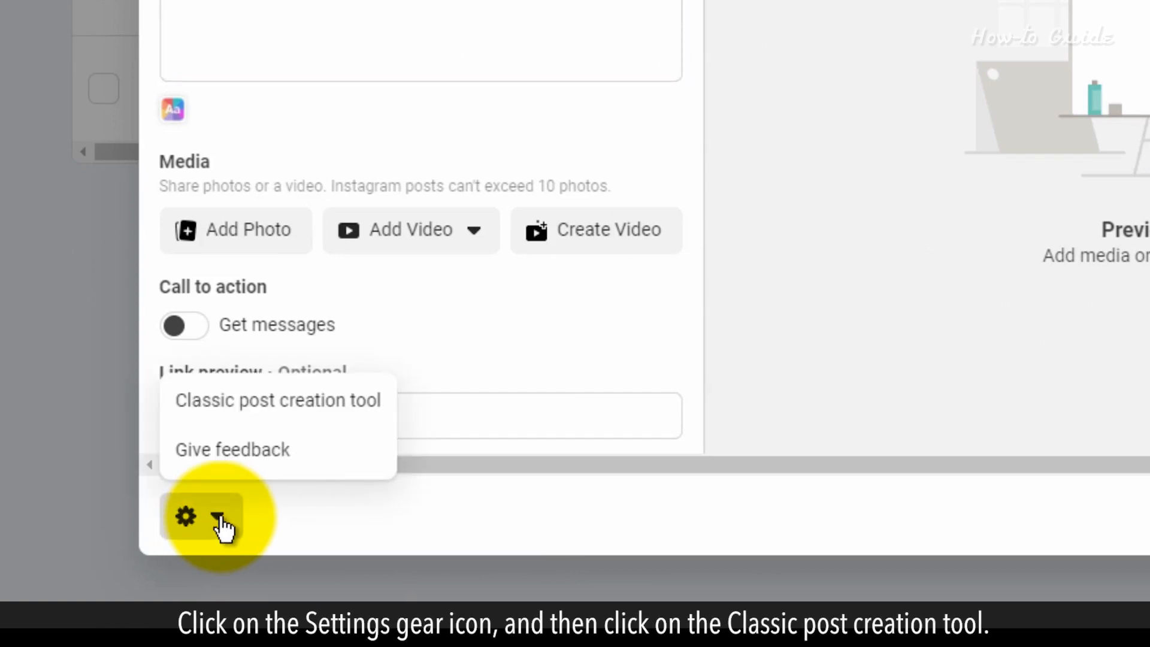
pyautogui.moveTo(312, 411)
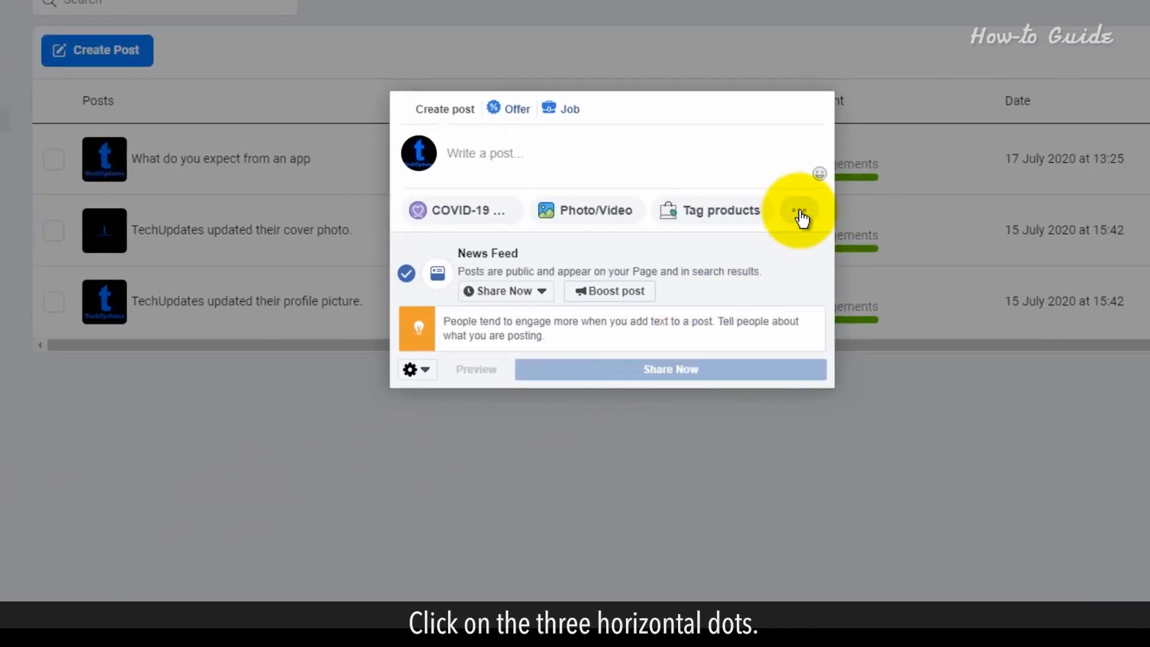
pyautogui.click(801, 211)
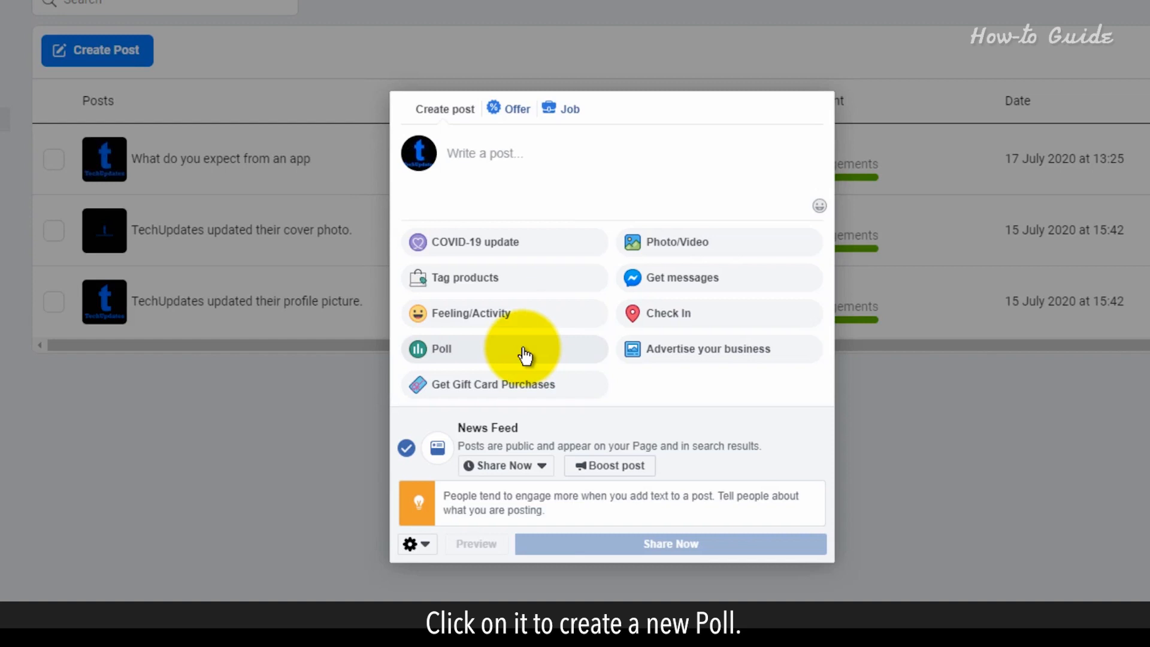
pyautogui.click(441, 349)
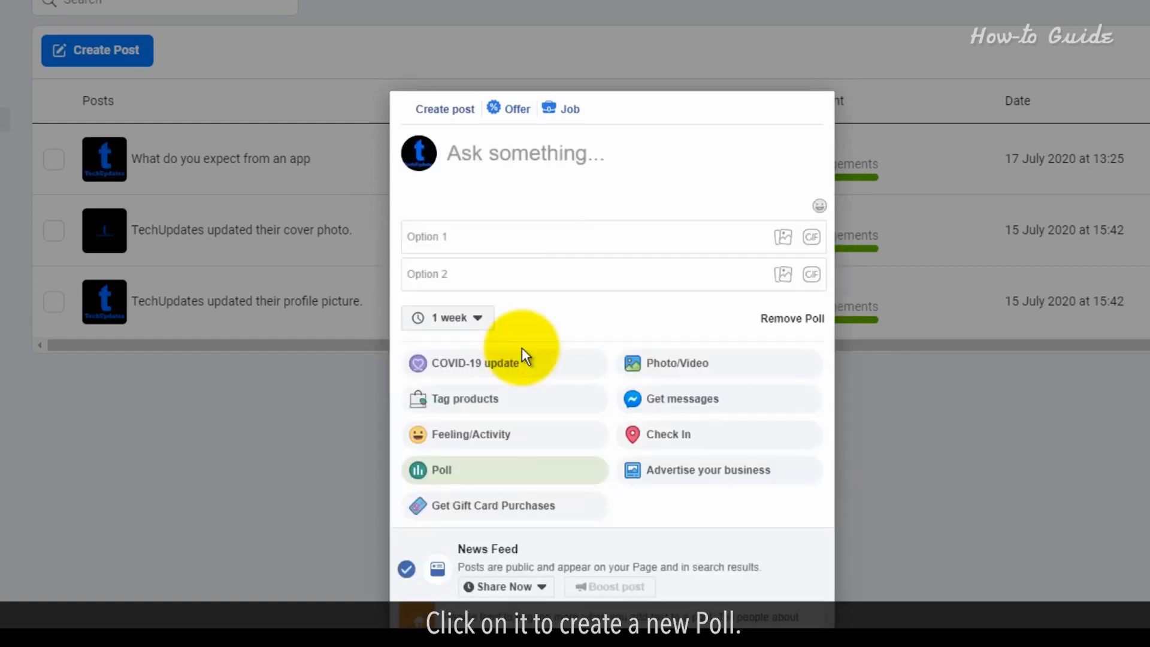
# Step: Ask 'What is most important to grow a business?' with options Funds and Marketing
pyautogui.write('What')
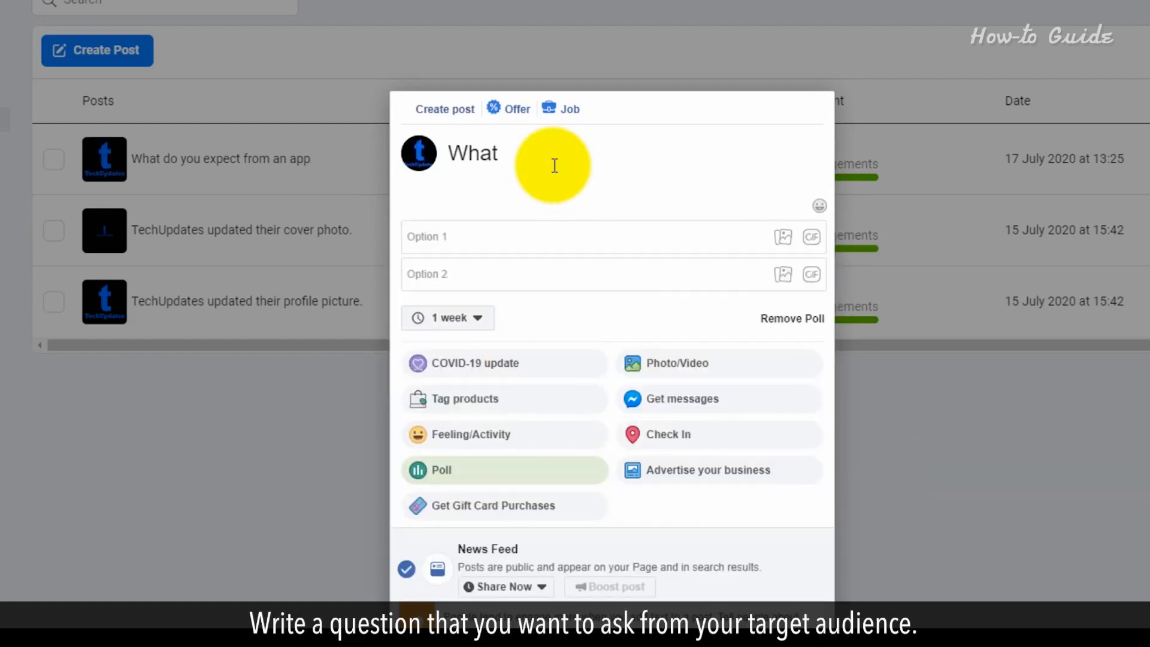
pyautogui.write('is most important to grow a business')
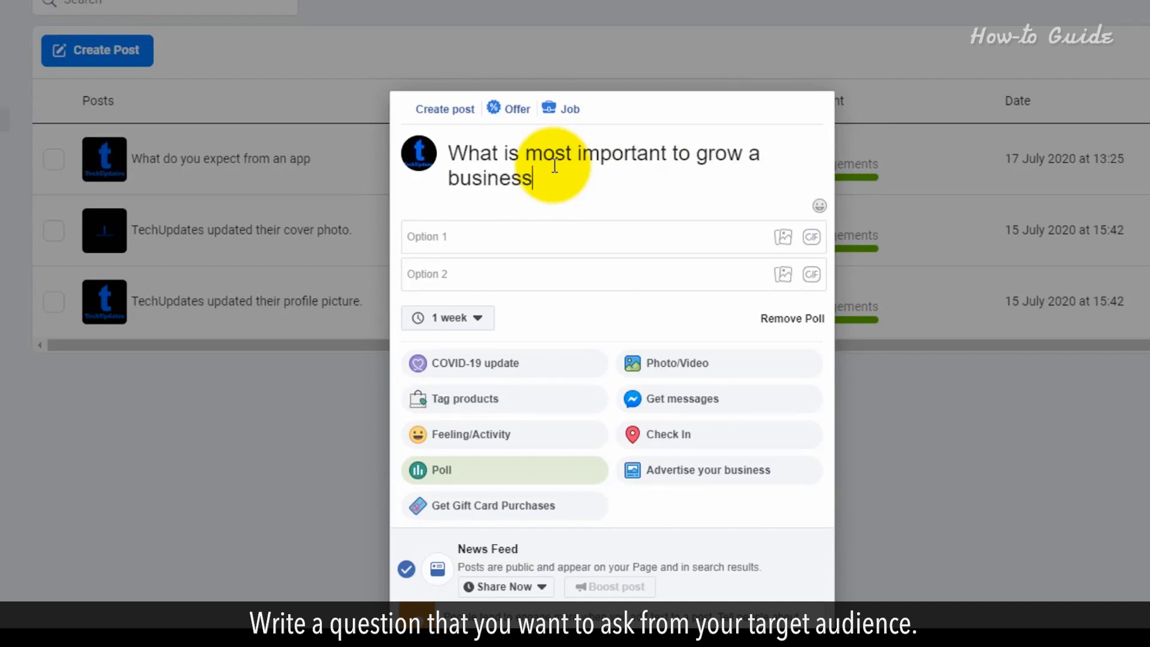
pyautogui.write('Funds')
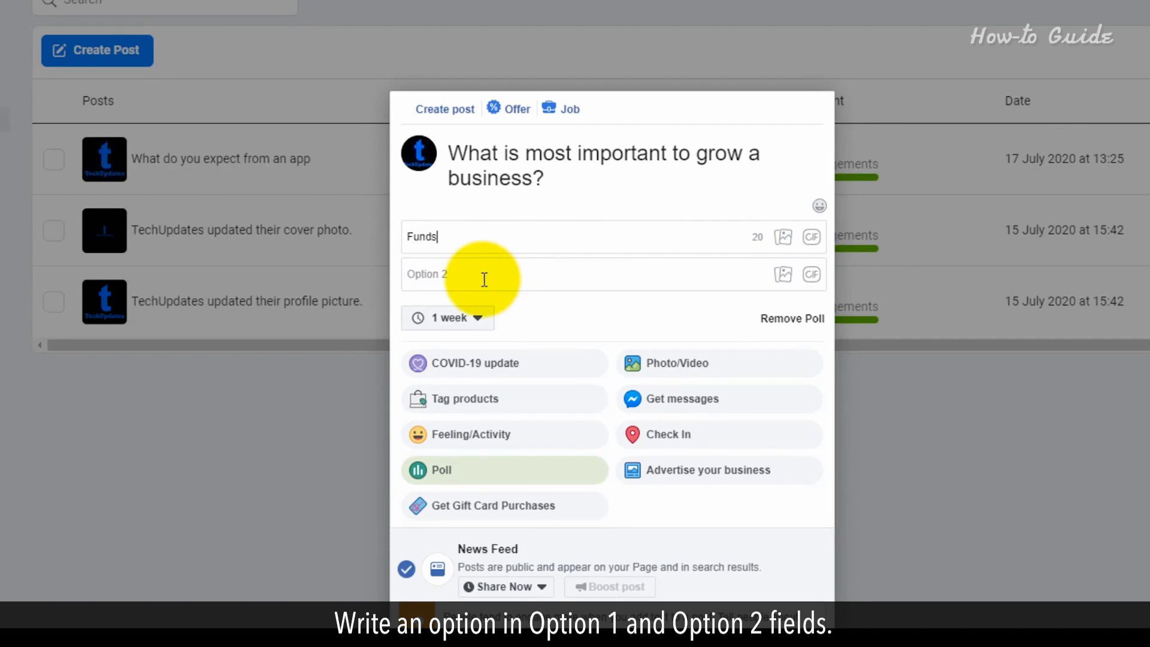
pyautogui.write('Marketing')
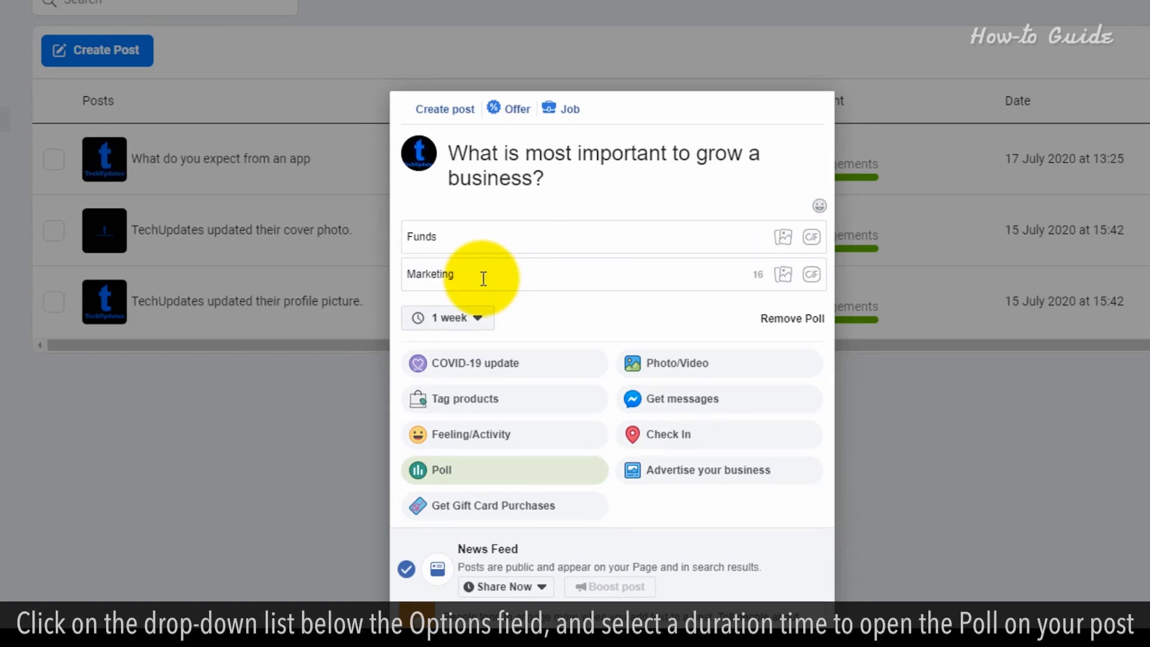
# Step: Change the poll duration from 1 week to 1 day
pyautogui.click(446, 317)
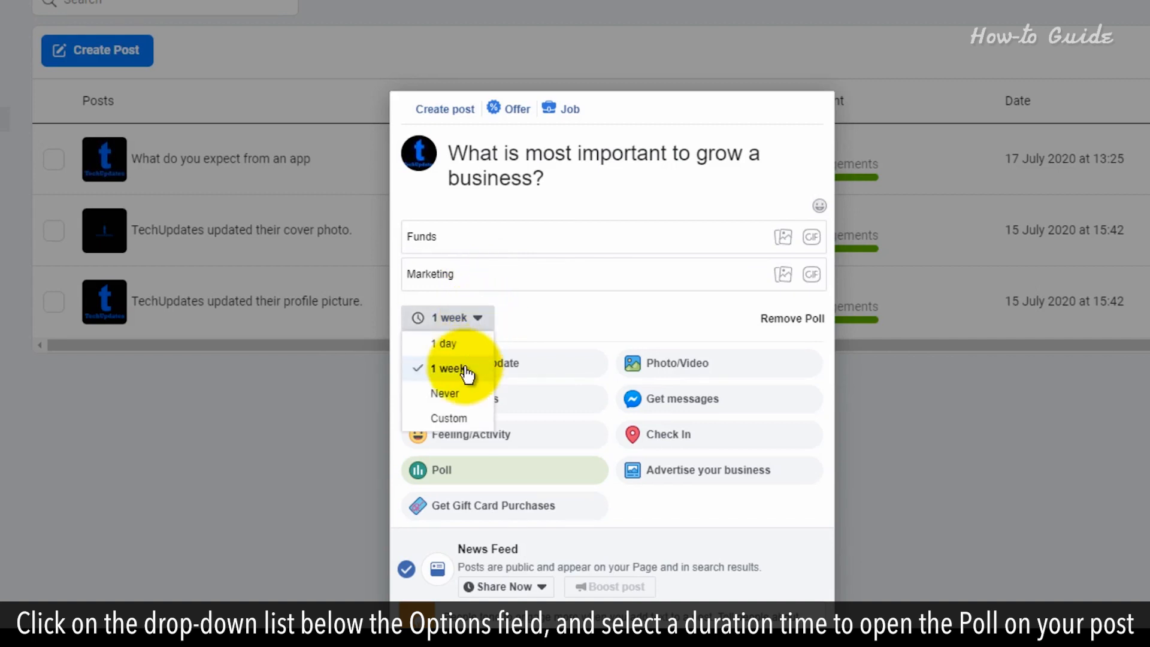
pyautogui.moveTo(458, 396)
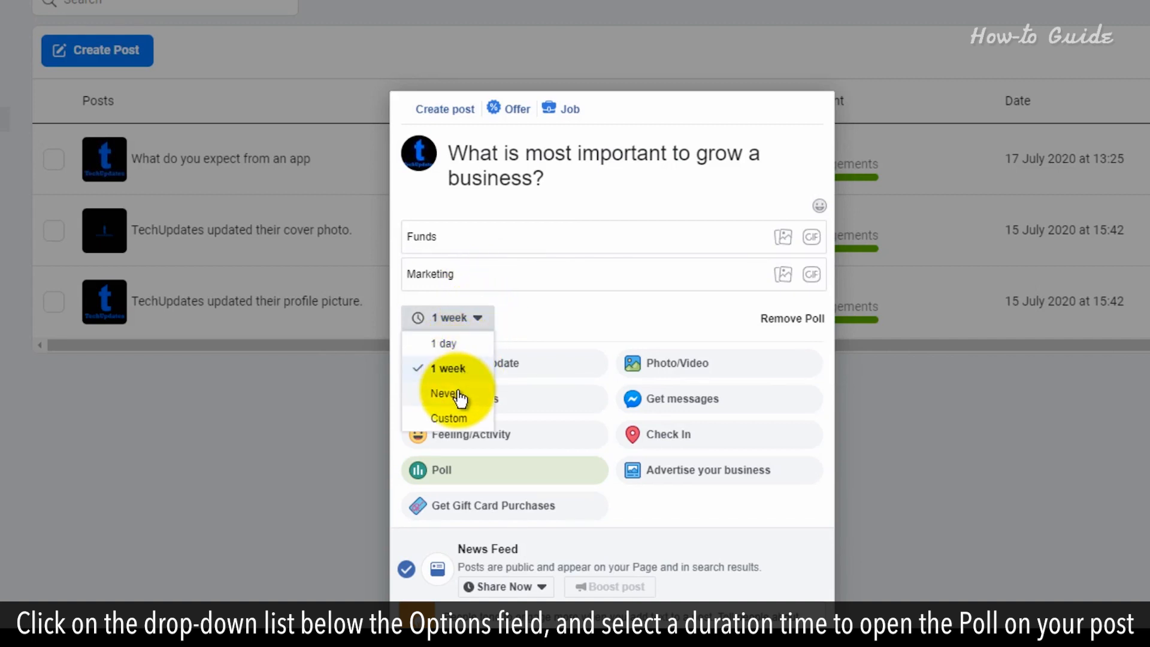
pyautogui.click(448, 418)
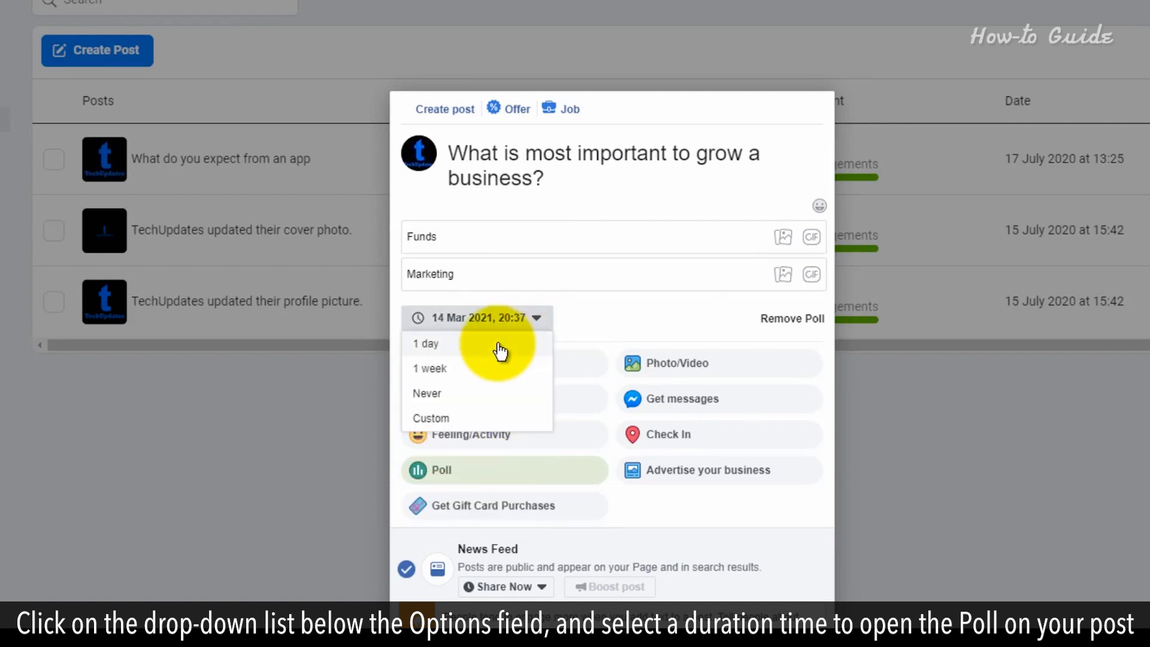
pyautogui.click(425, 344)
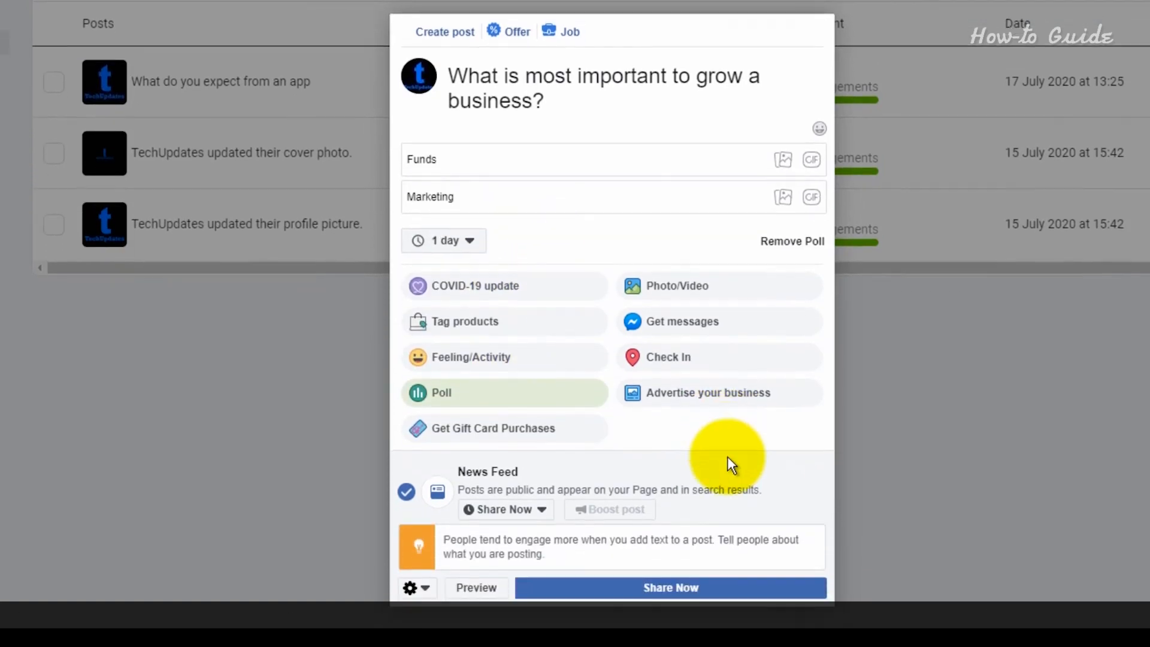
pyautogui.click(539, 509)
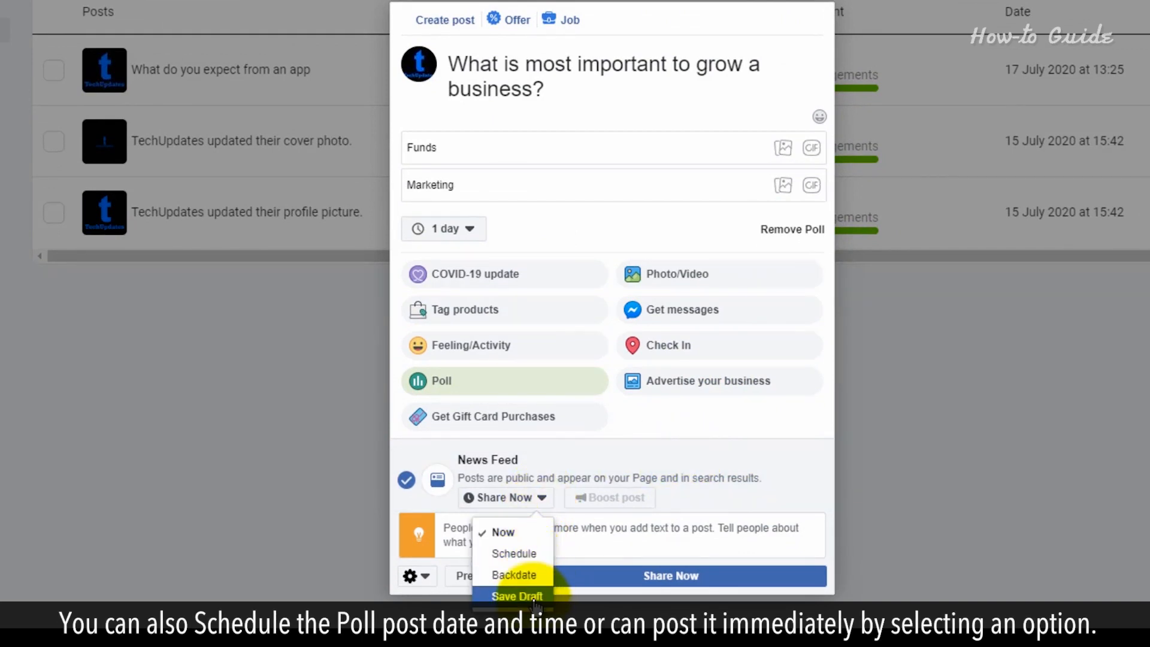
pyautogui.click(513, 553)
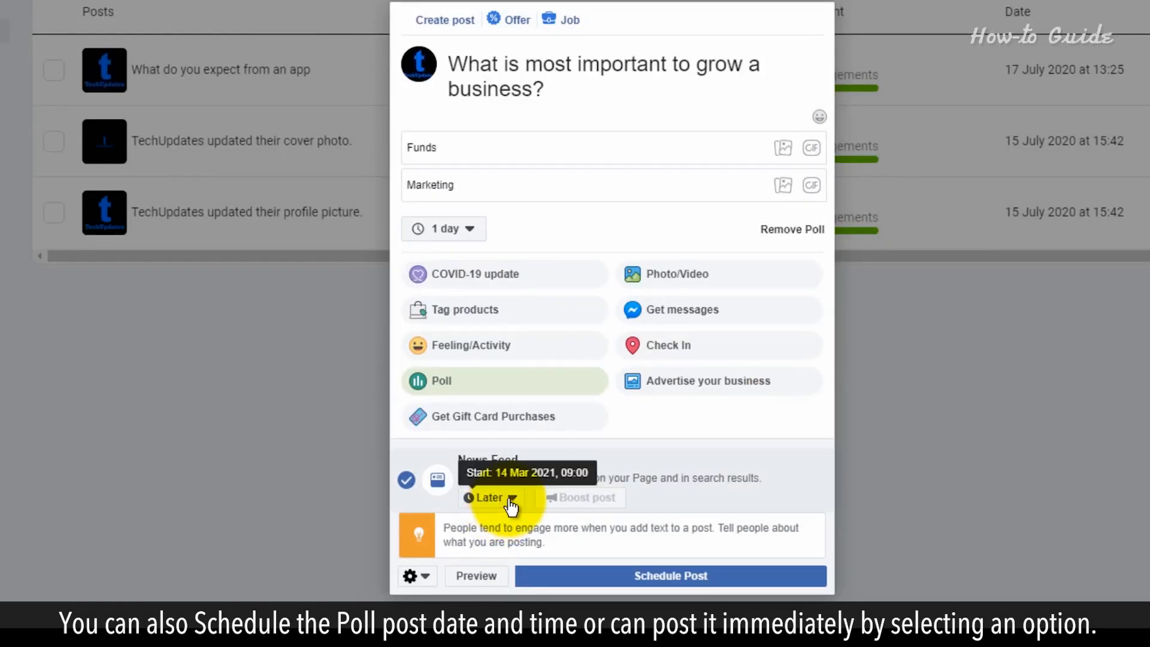
pyautogui.click(487, 497)
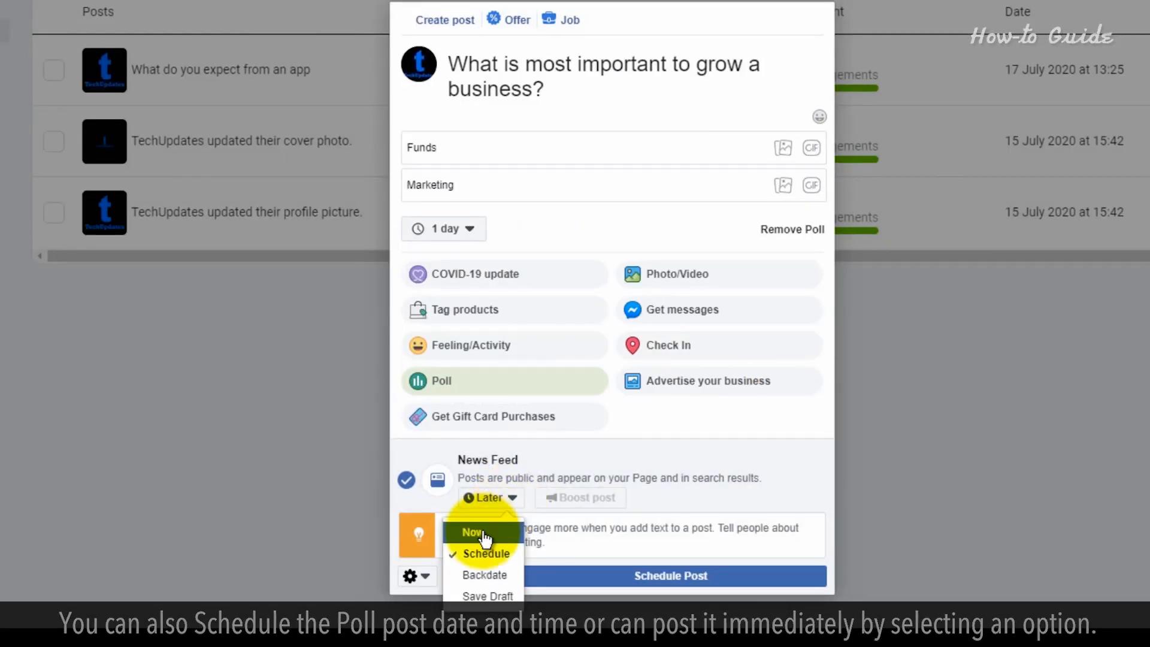
pyautogui.click(471, 532)
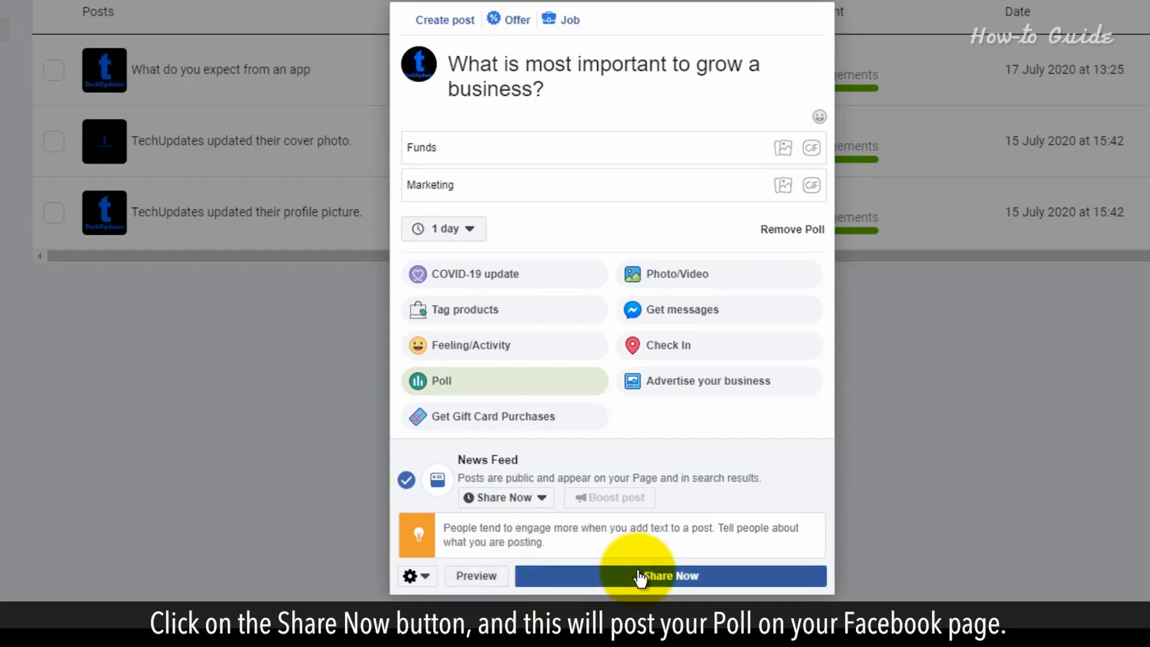
# Step: Publish the poll on the Page with Share Now
pyautogui.click(668, 576)
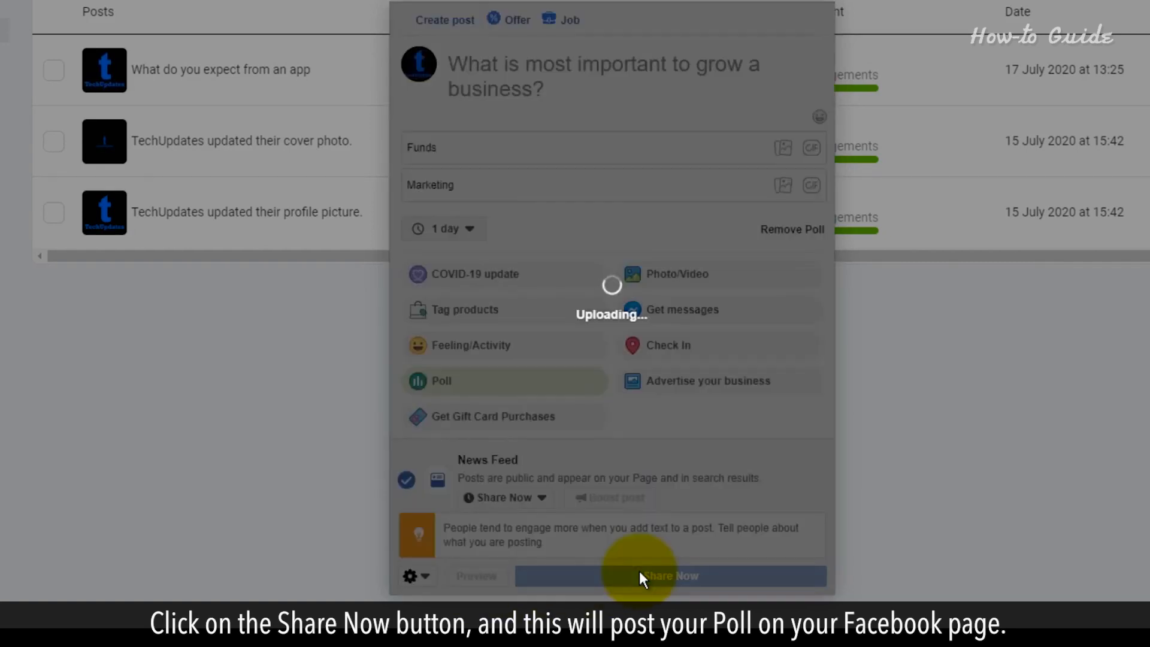
pyautogui.click(652, 576)
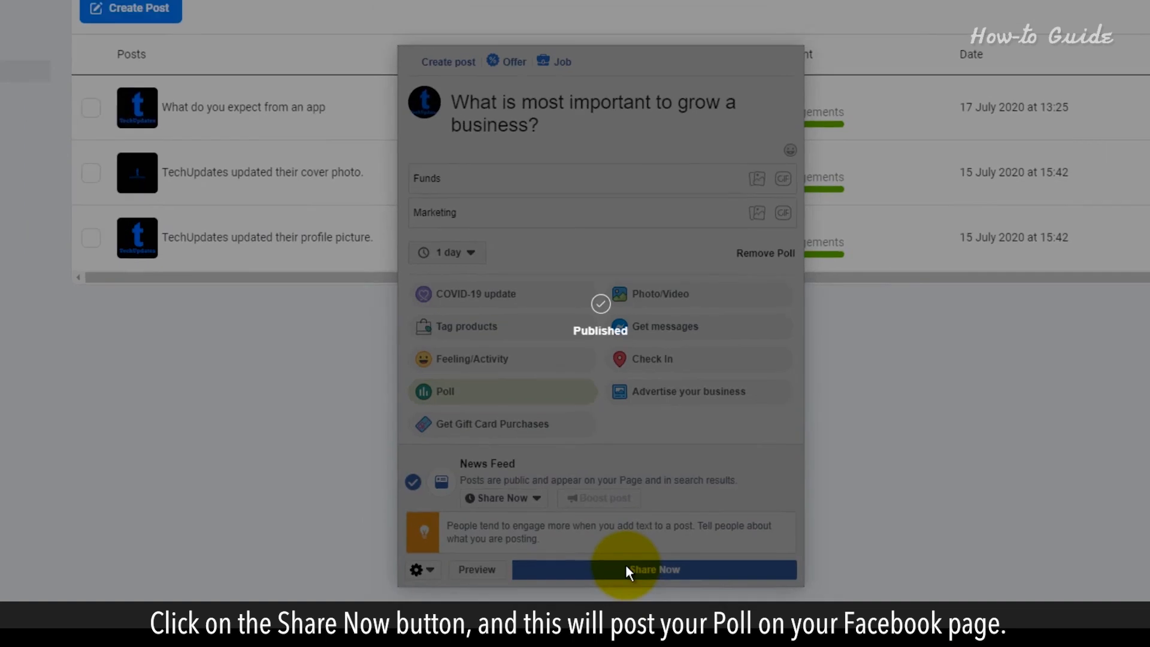
pyautogui.click(652, 570)
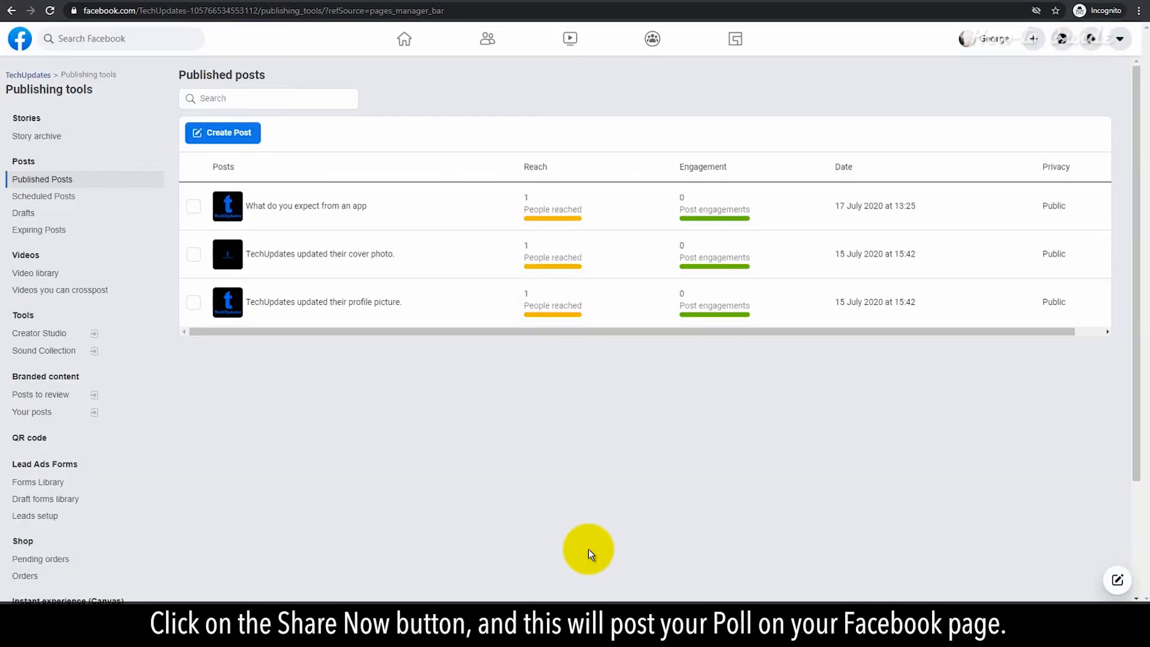